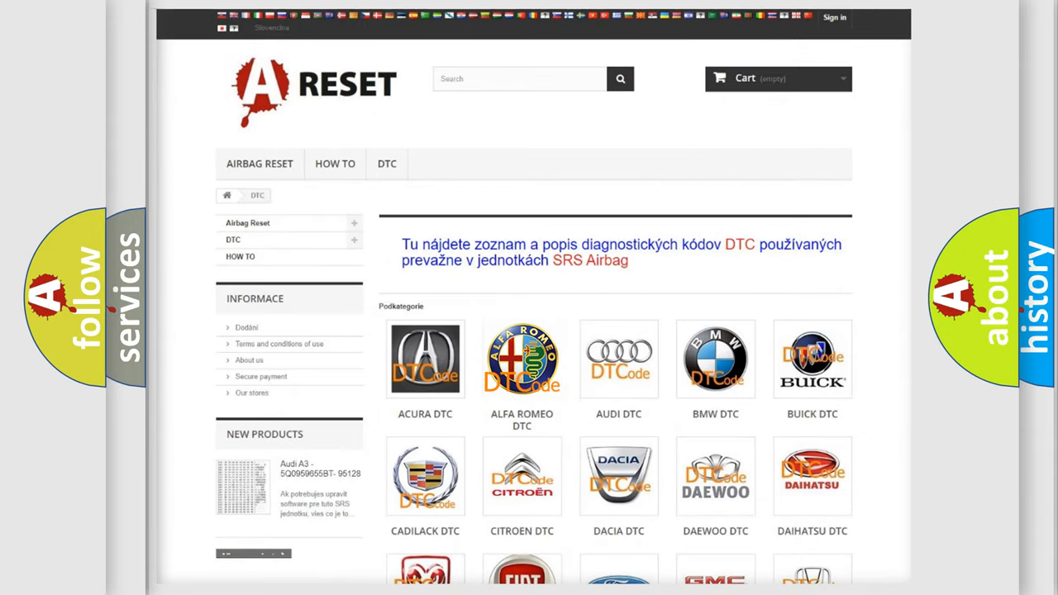
Show the Alfa Romeo trouble code list and scroll through its B codes
{"action": "left_click", "coordinate": [522, 357]}
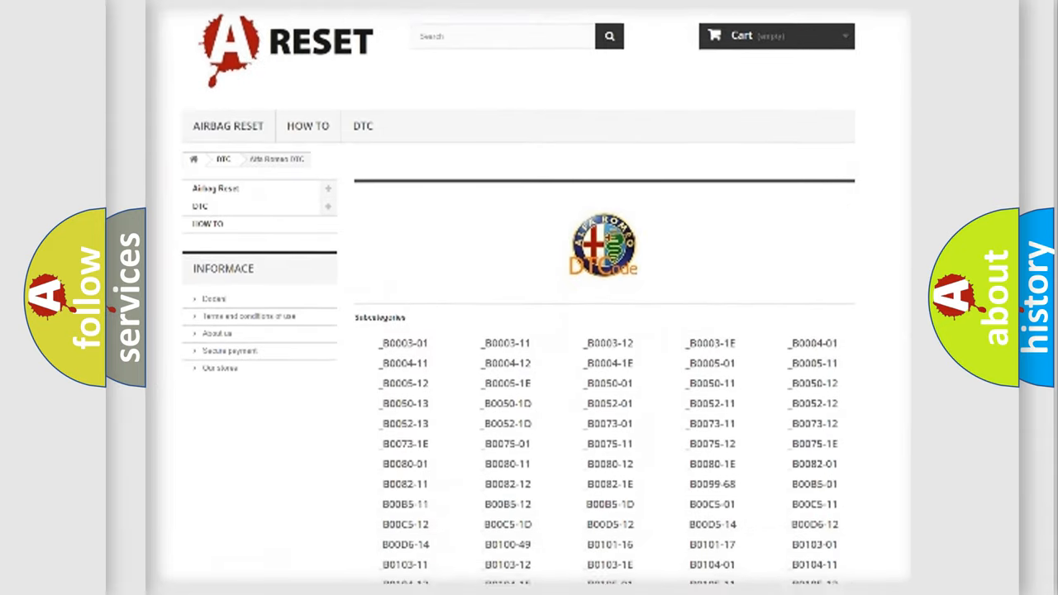
{"action": "scroll", "scroll_direction": "down", "scroll_amount": 3}
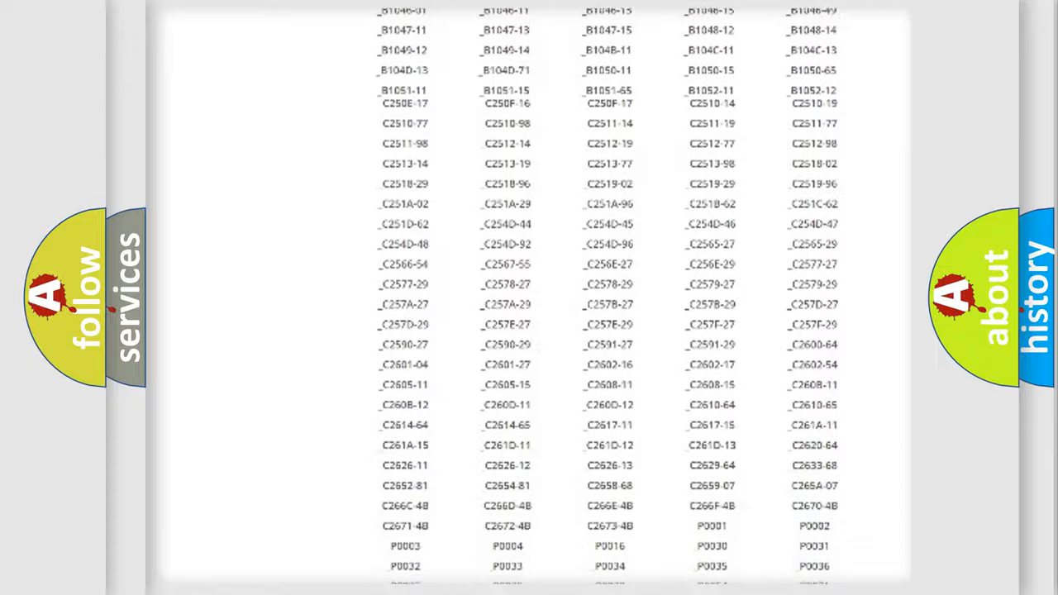
{"action": "scroll", "scroll_direction": "up", "scroll_amount": 3}
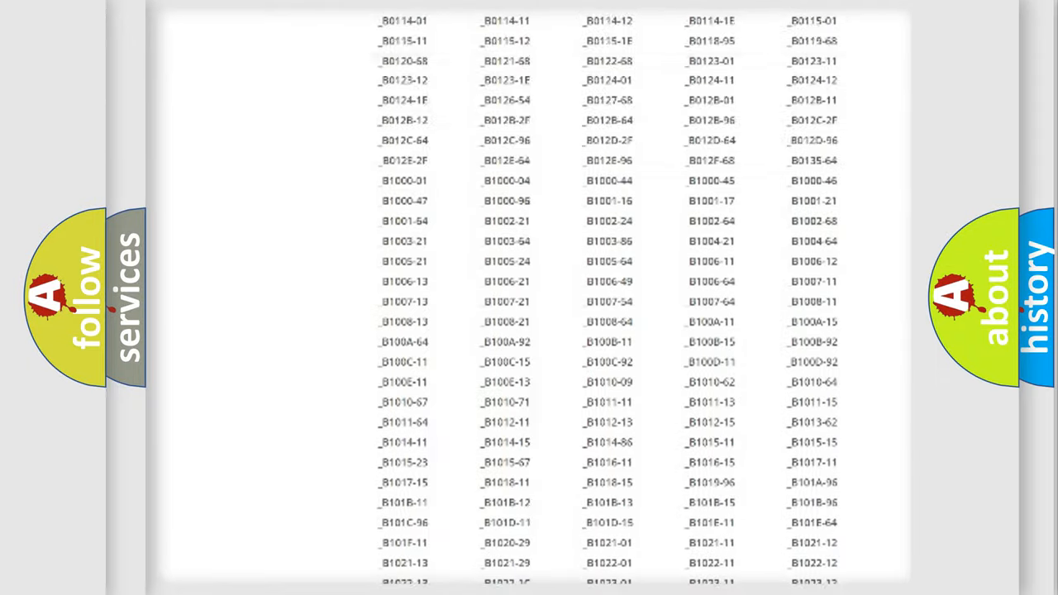
{"action": "scroll", "scroll_direction": "up", "scroll_amount": 3}
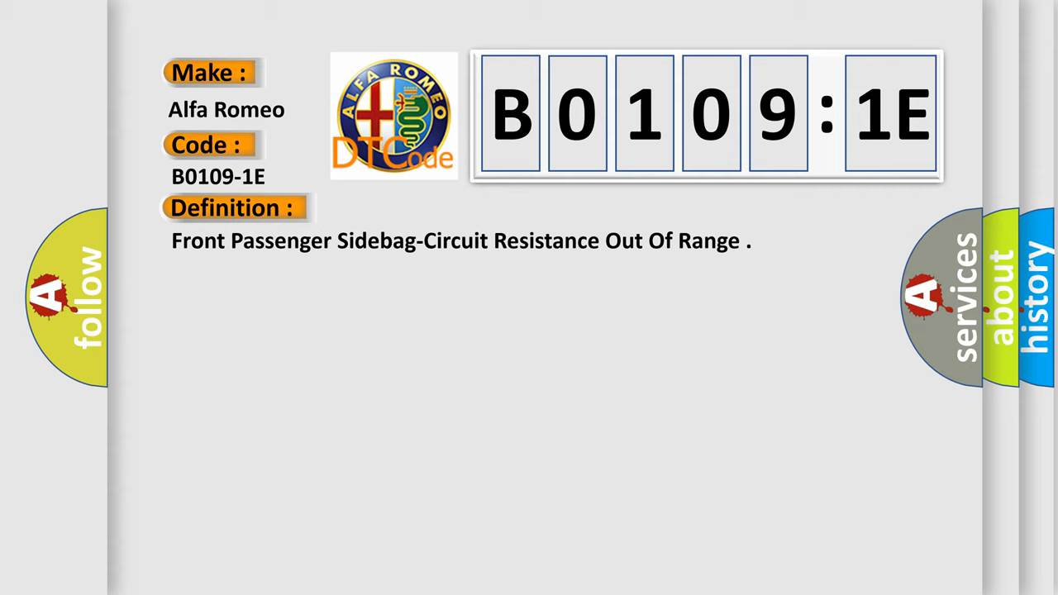
Show code B0109-1E with its front passenger sidebag definition and ORC description
{"action": "left_click", "coordinate": [430, 208]}
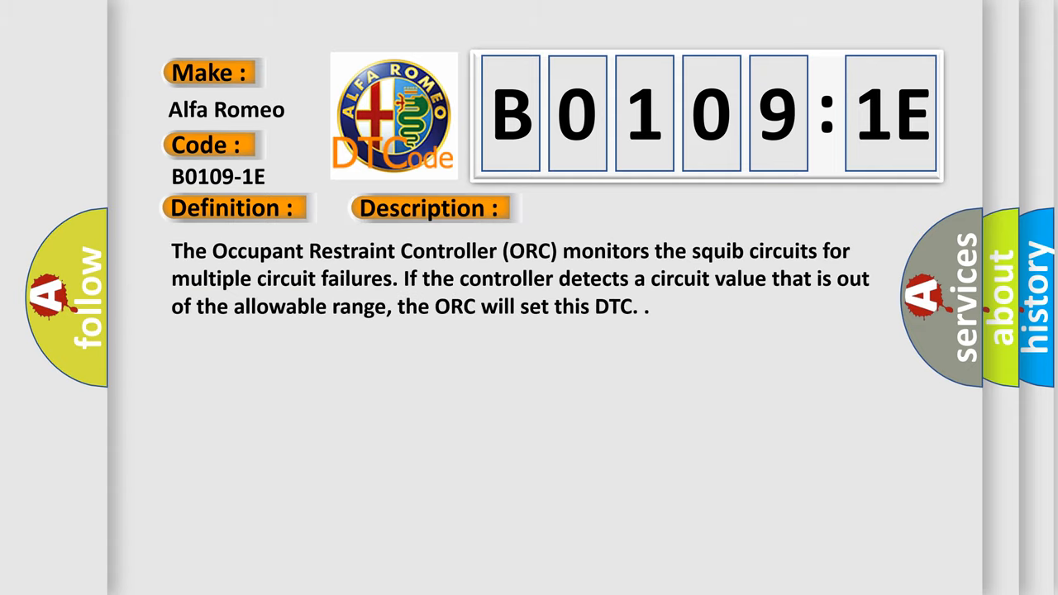